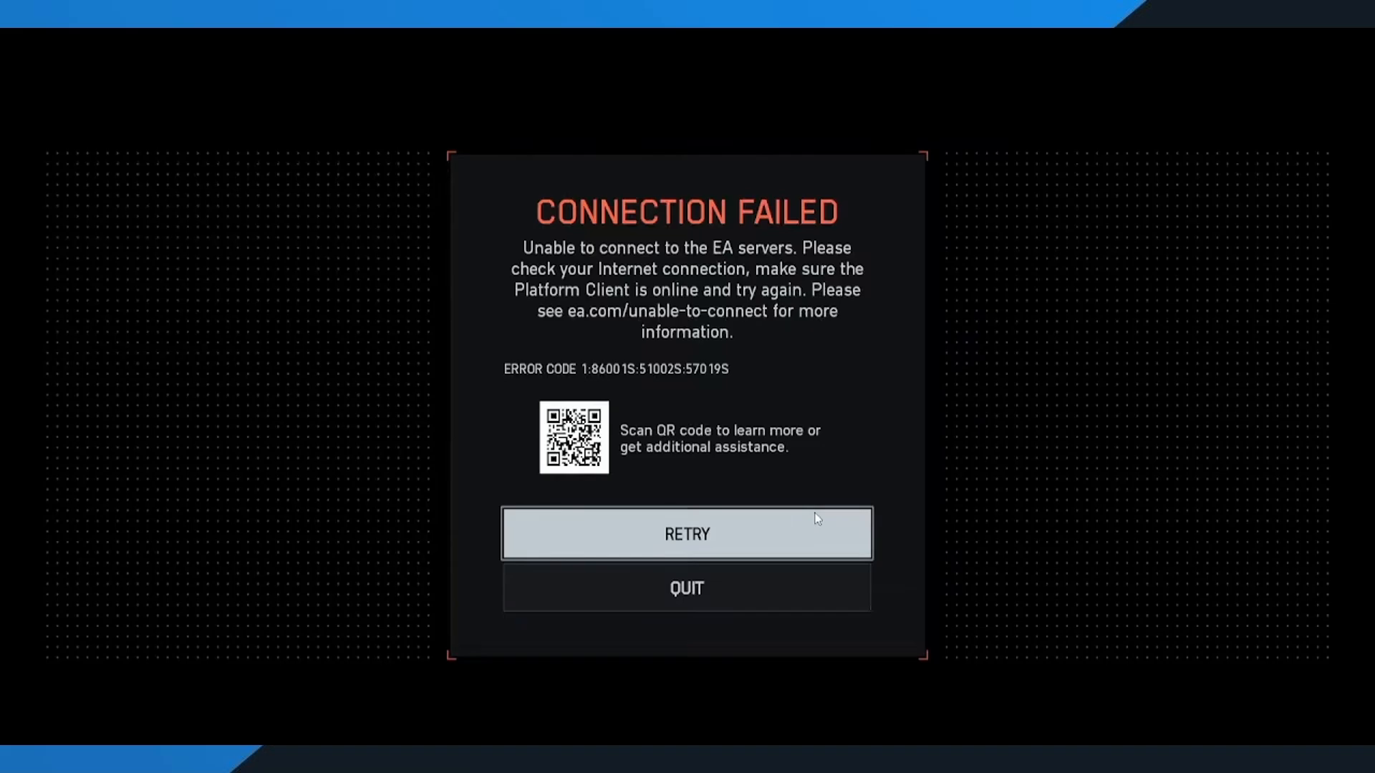
# Dismiss the CONNECTION FAILED error and open the EA Help server status result from a Google search.
pyautogui.click(686, 533)
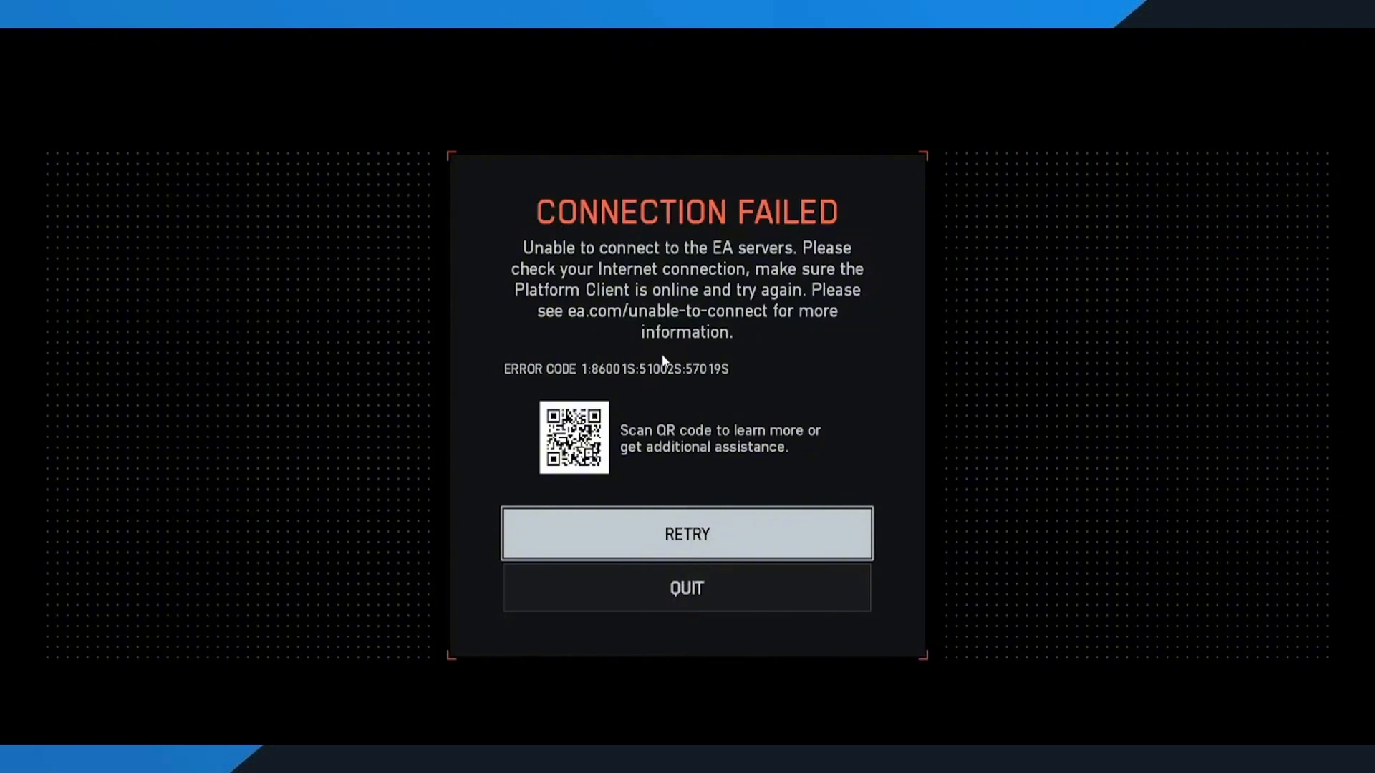
pyautogui.click(687, 533)
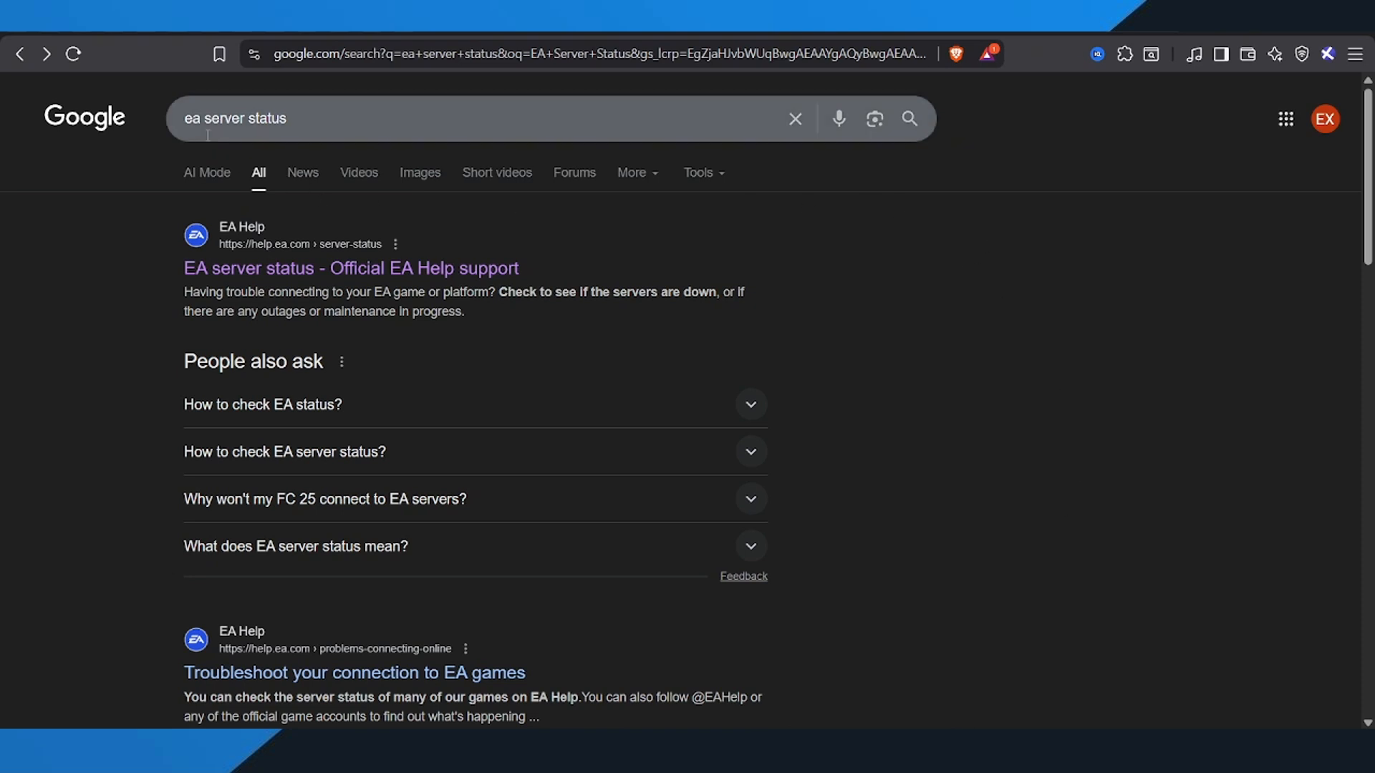
pyautogui.click(351, 268)
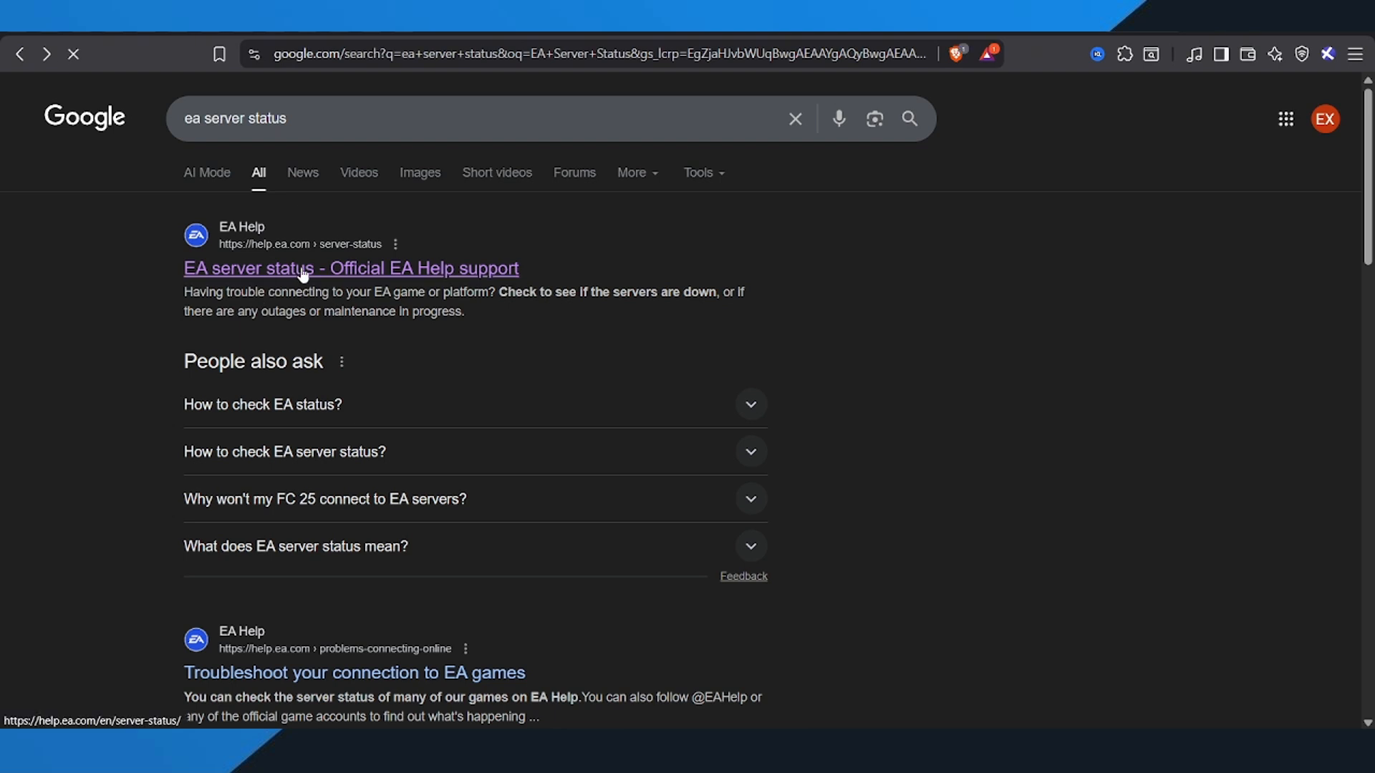
pyautogui.click(350, 268)
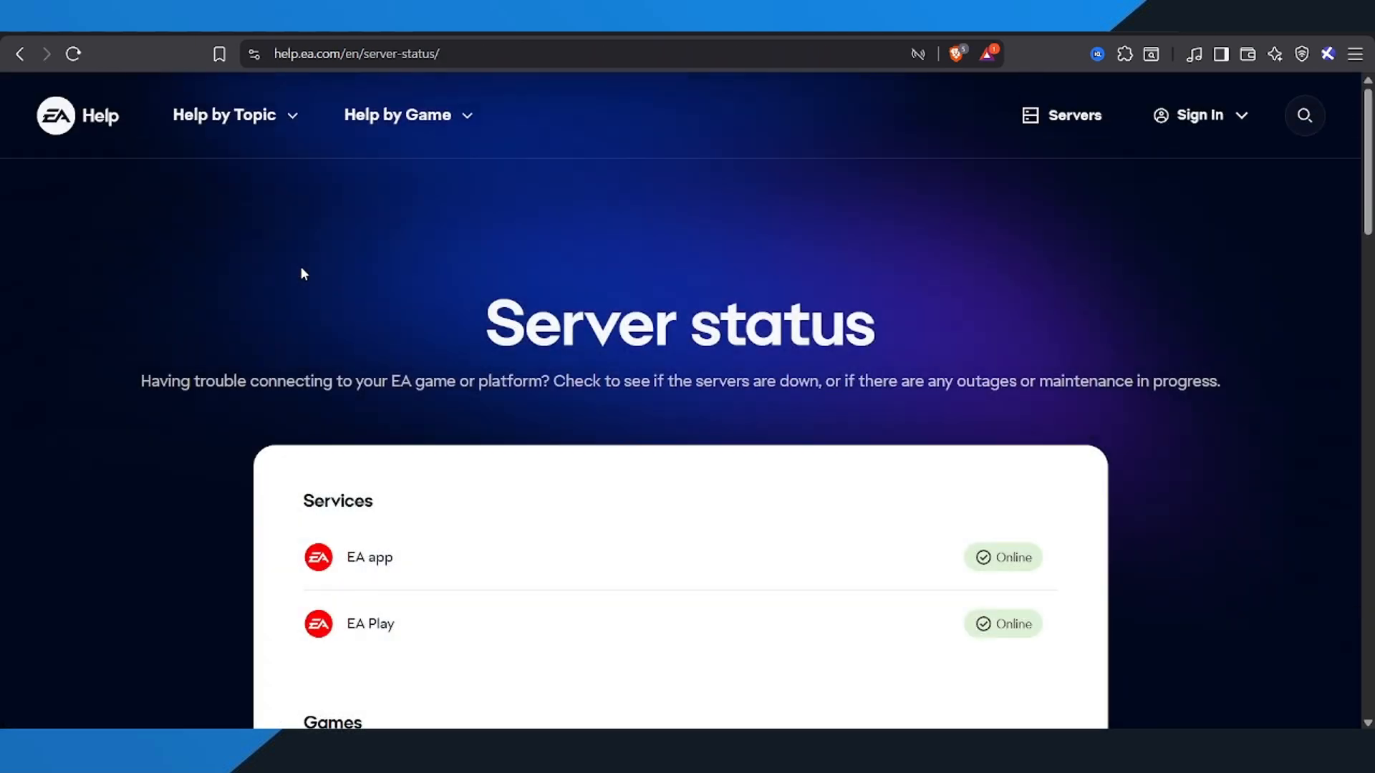
pyautogui.moveTo(1244, 339)
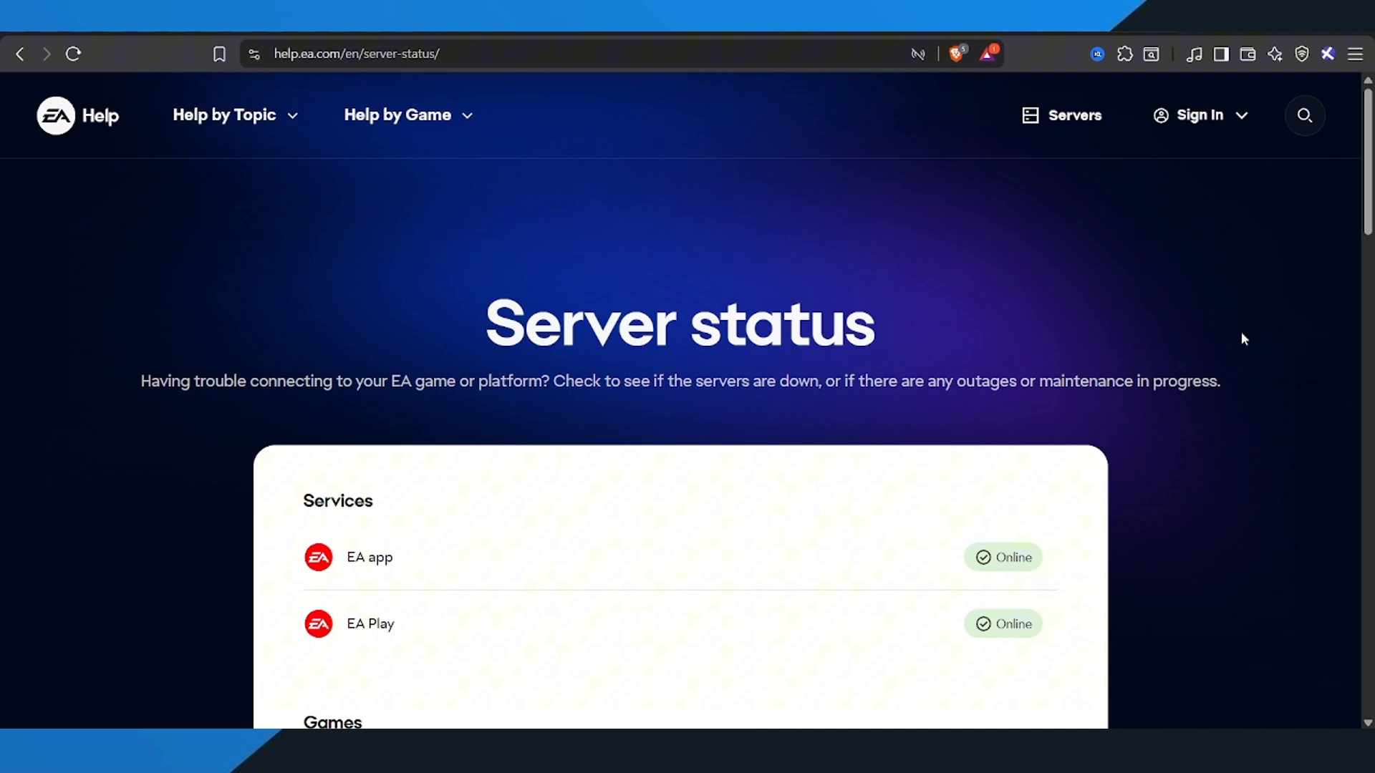
# Scroll to the Games section to see Battlefield 6, Battlefield 2042 and Apex Legends online.
pyautogui.scroll(-3)
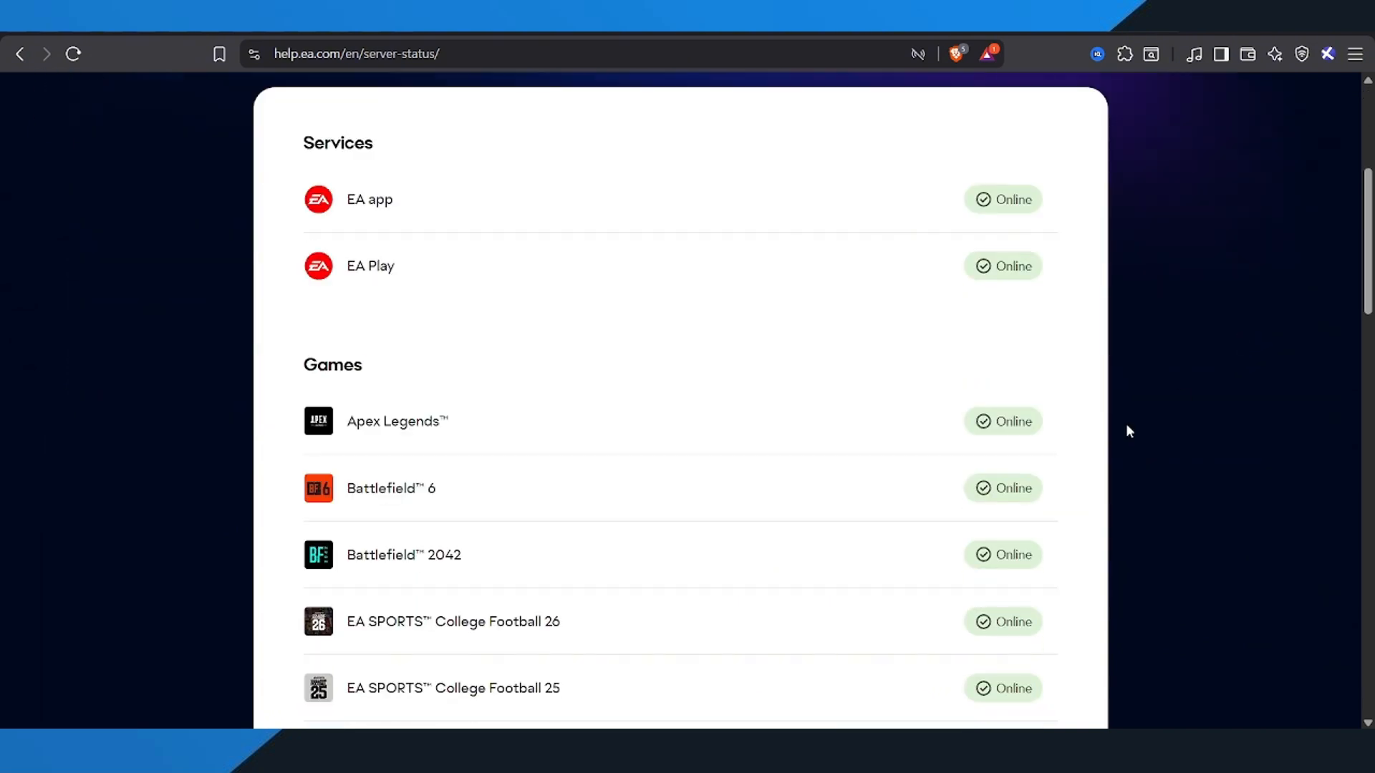
pyautogui.moveTo(934, 511)
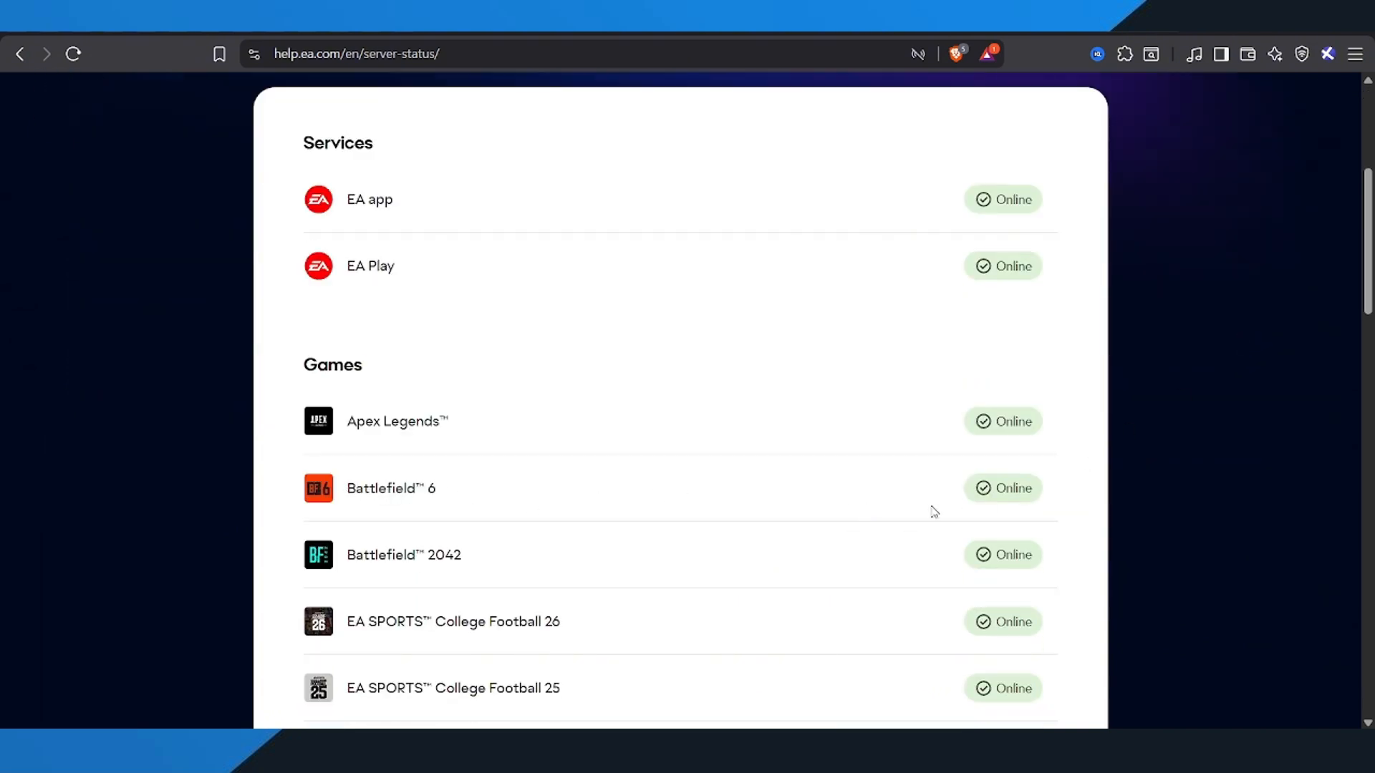
pyautogui.moveTo(1022, 509)
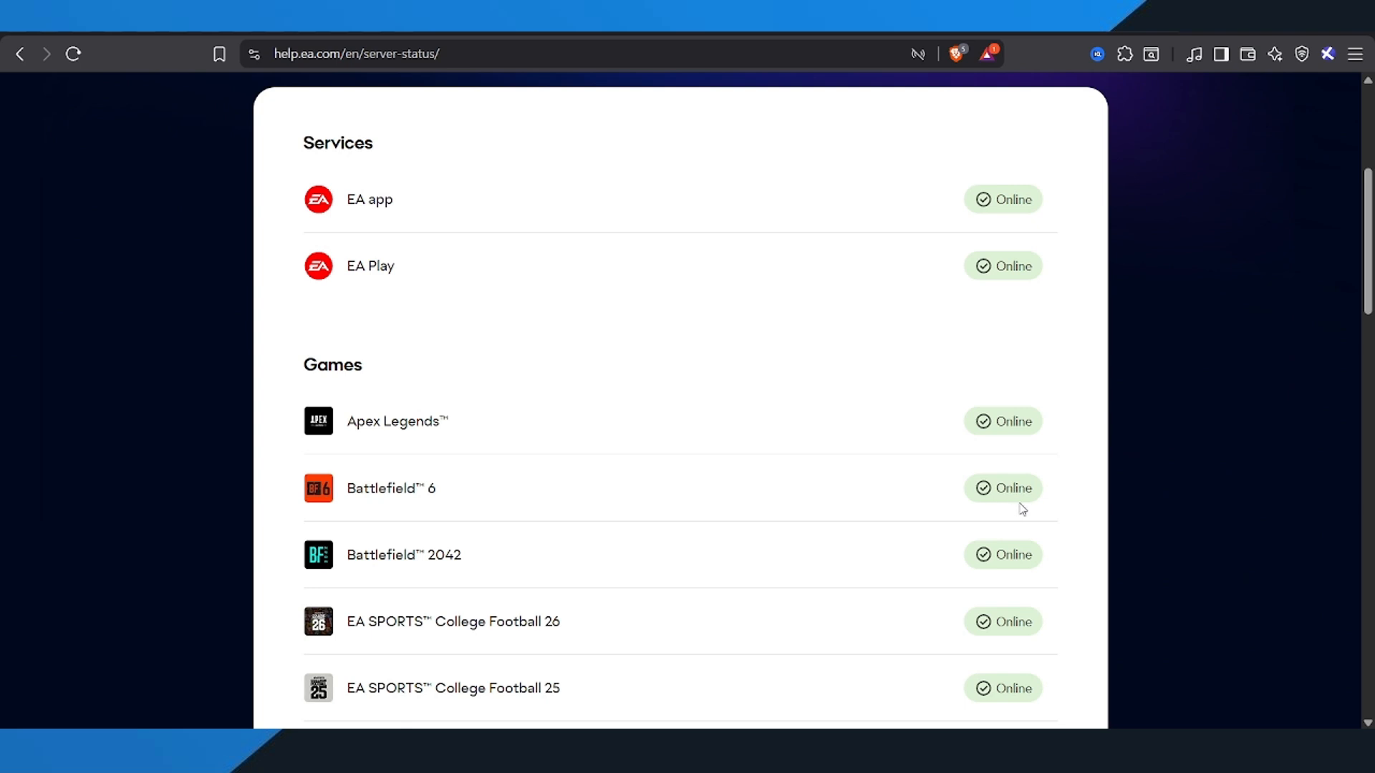
pyautogui.moveTo(1004, 512)
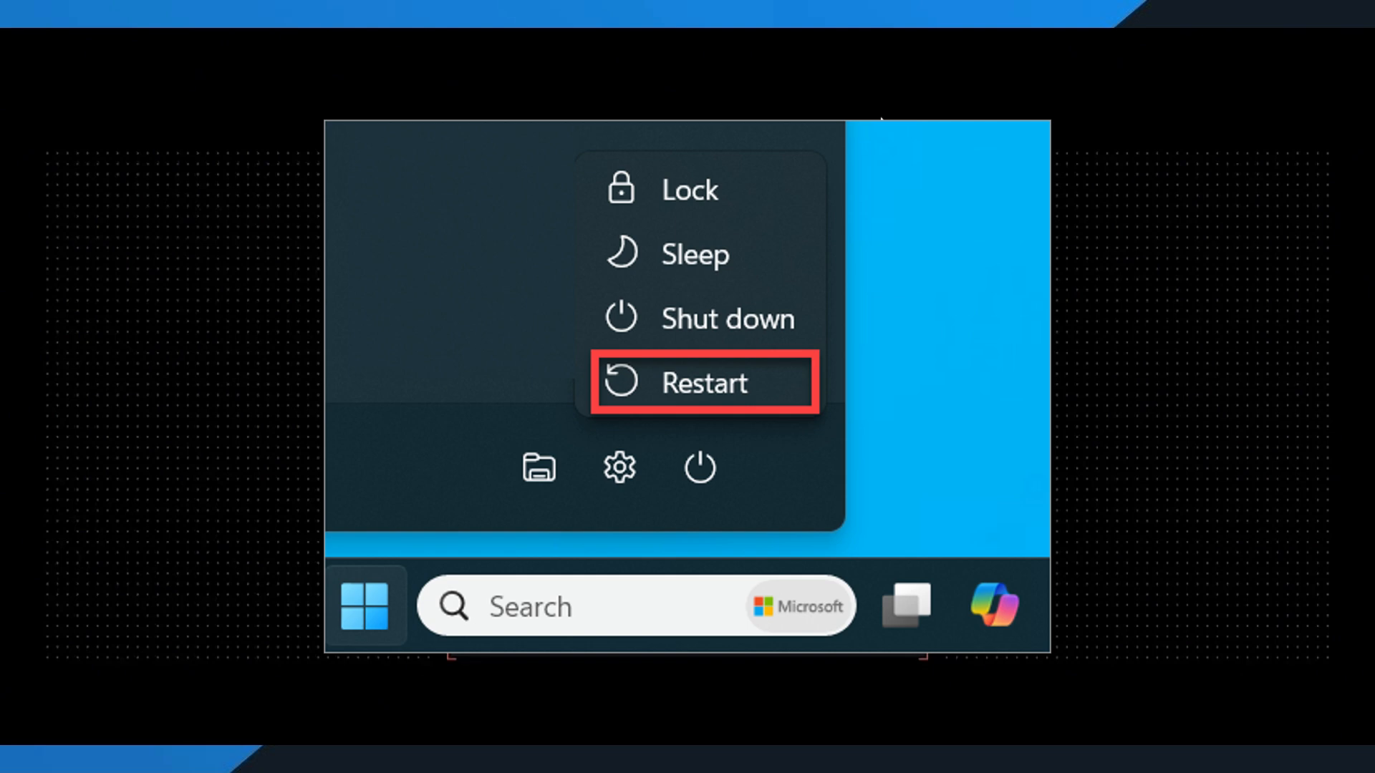
# Choose Restart from the Start menu power options.
pyautogui.click(702, 382)
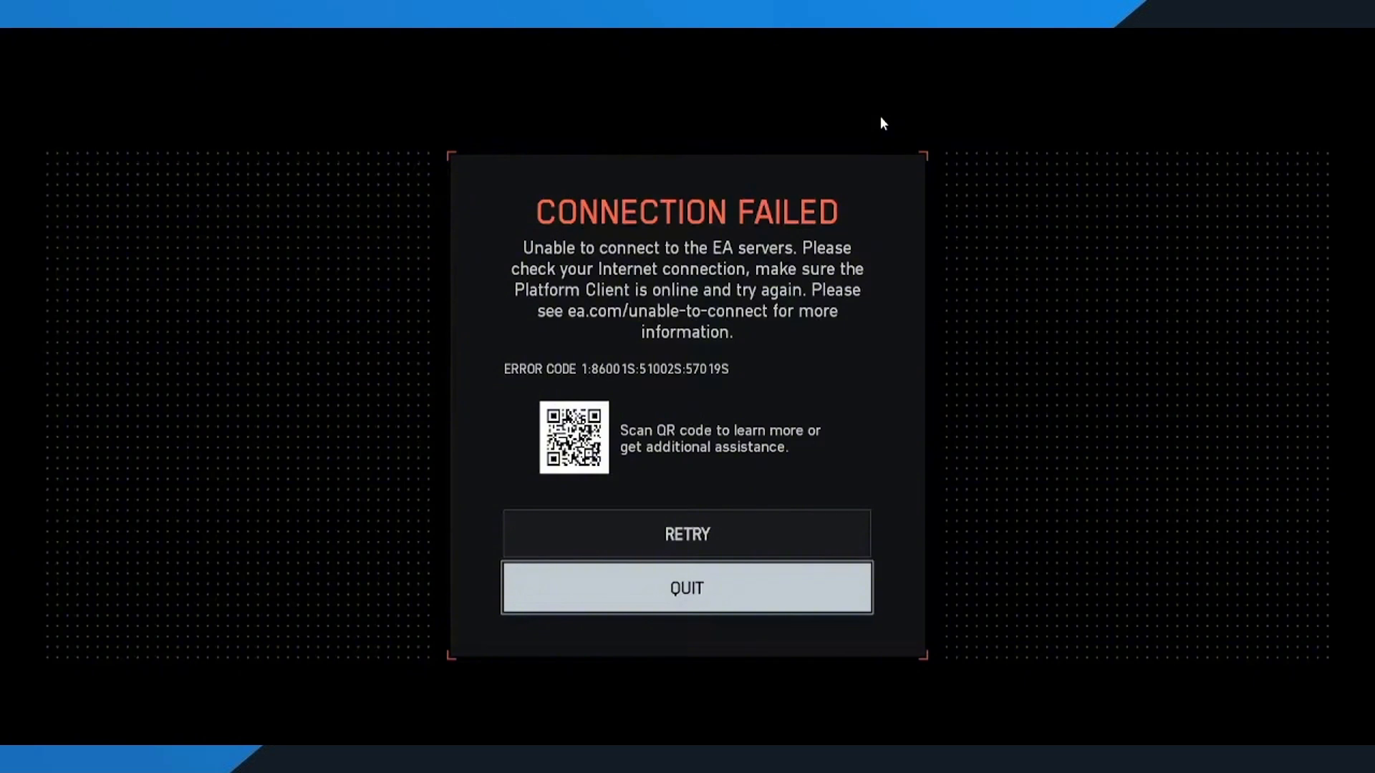
# Press RETRY on the CONNECTION FAILED dialog until the title screen connects to online services.
pyautogui.click(687, 534)
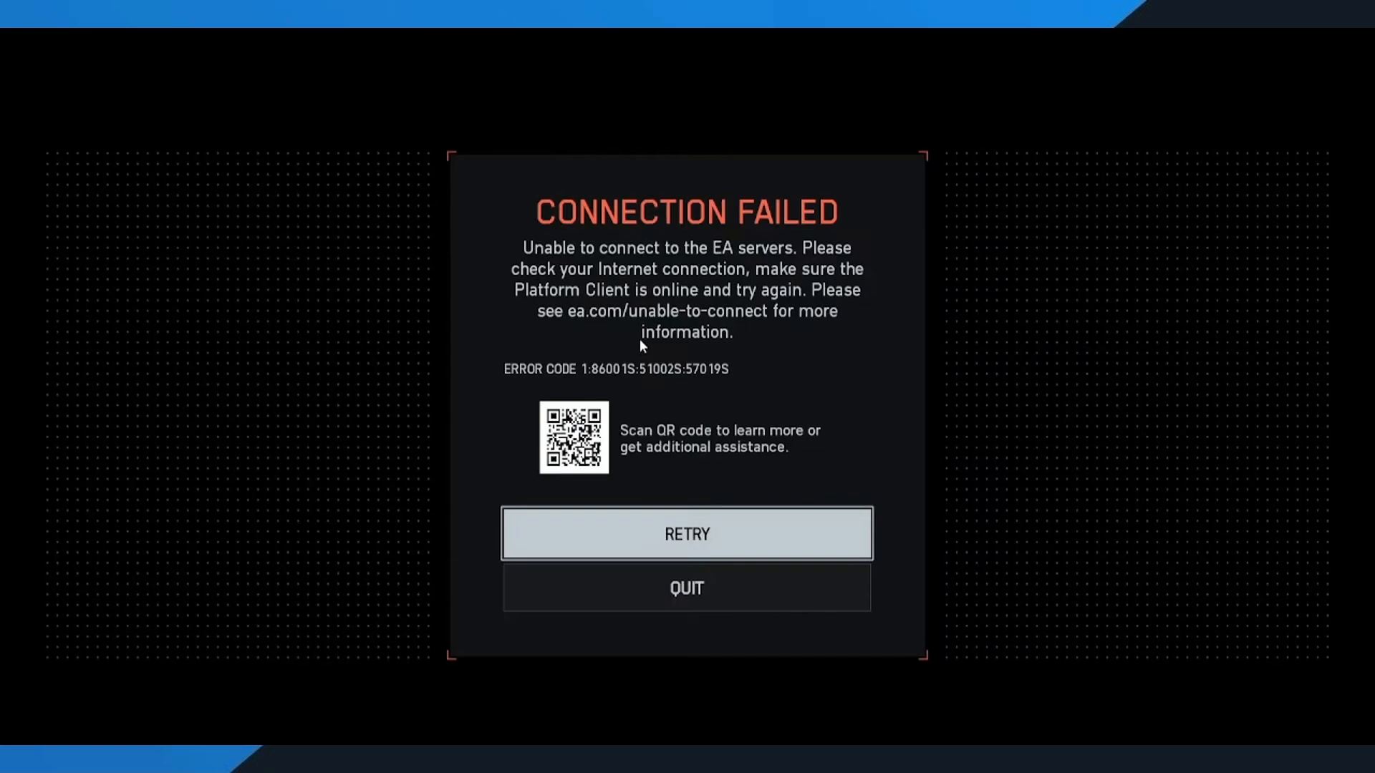
pyautogui.click(687, 532)
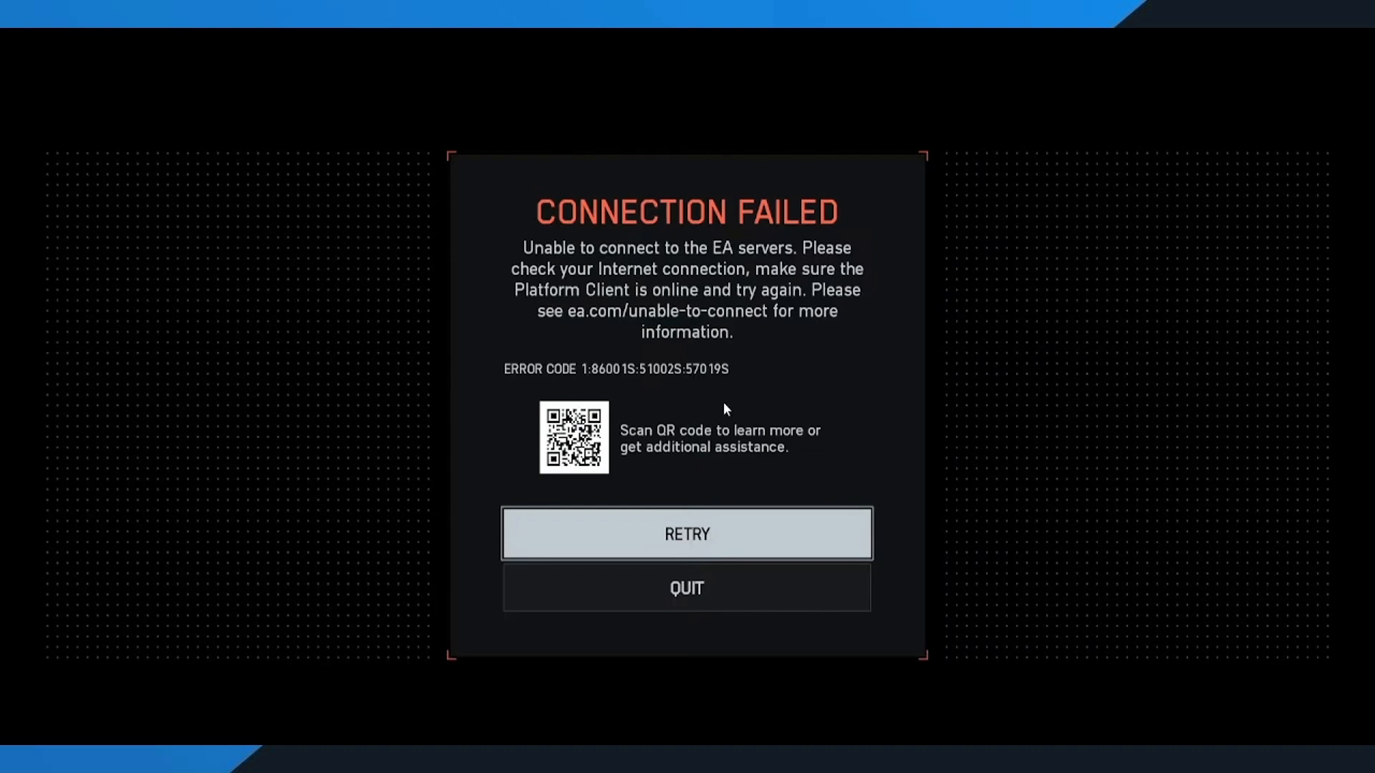
pyautogui.moveTo(772, 553)
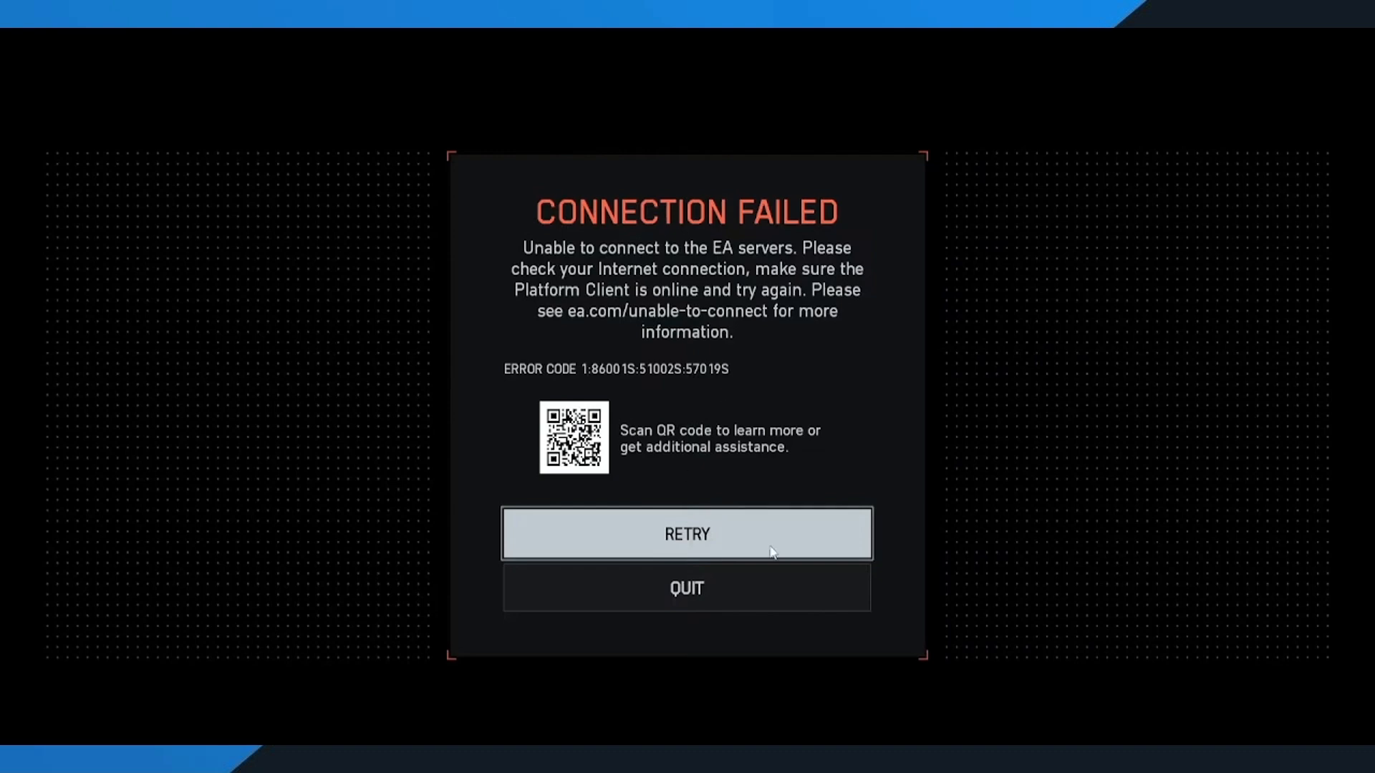
pyautogui.click(687, 533)
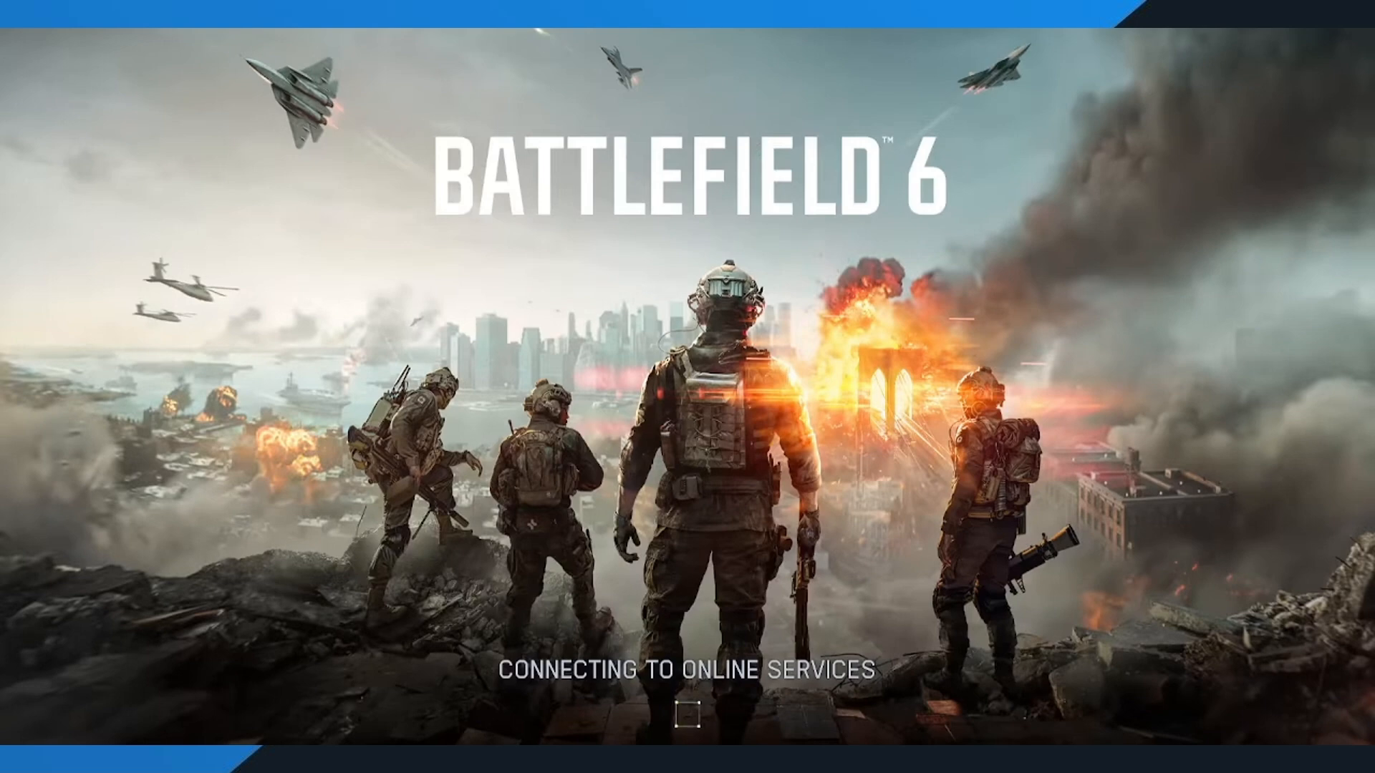